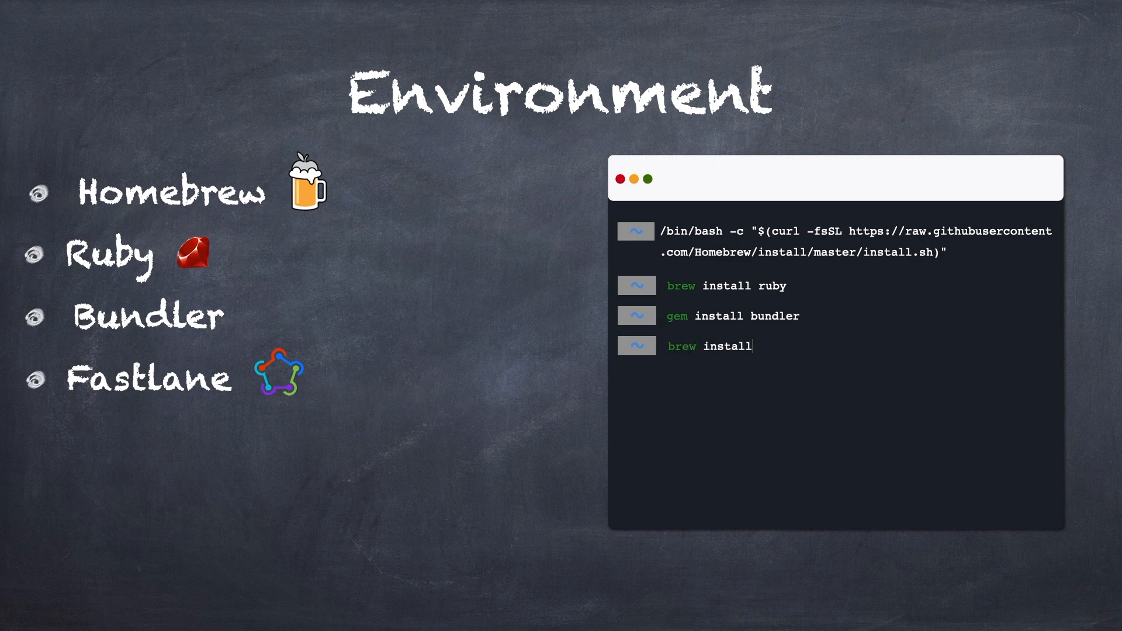
# Step: Complete the 'brew install fastlane' line on the Environment slide
pyautogui.write('fastlane')
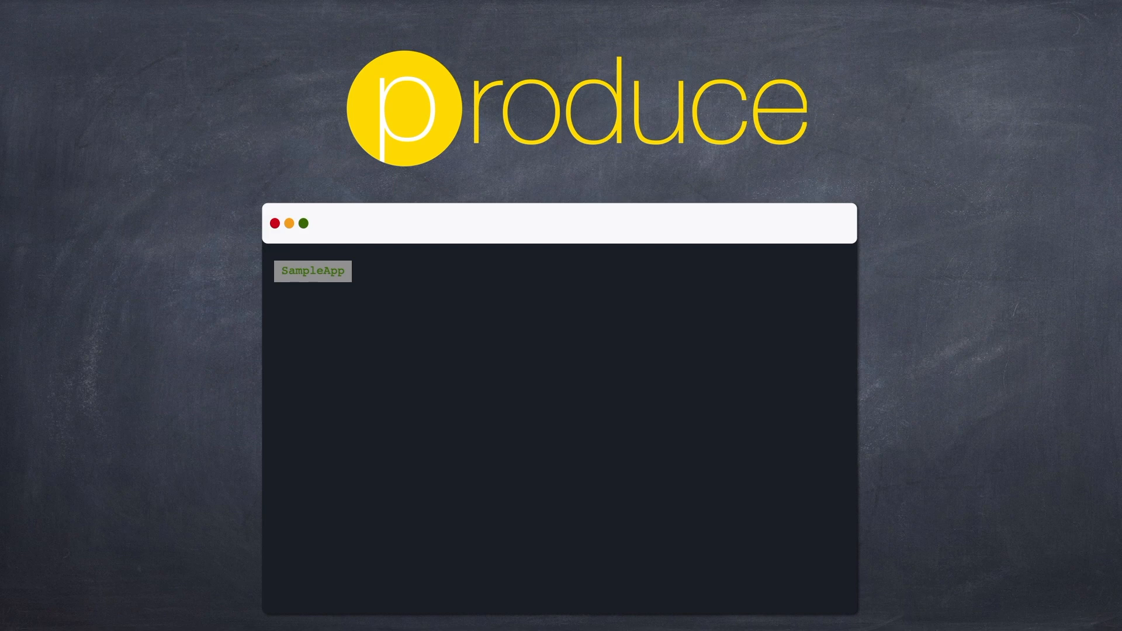
pyautogui.write('fastlane produce')
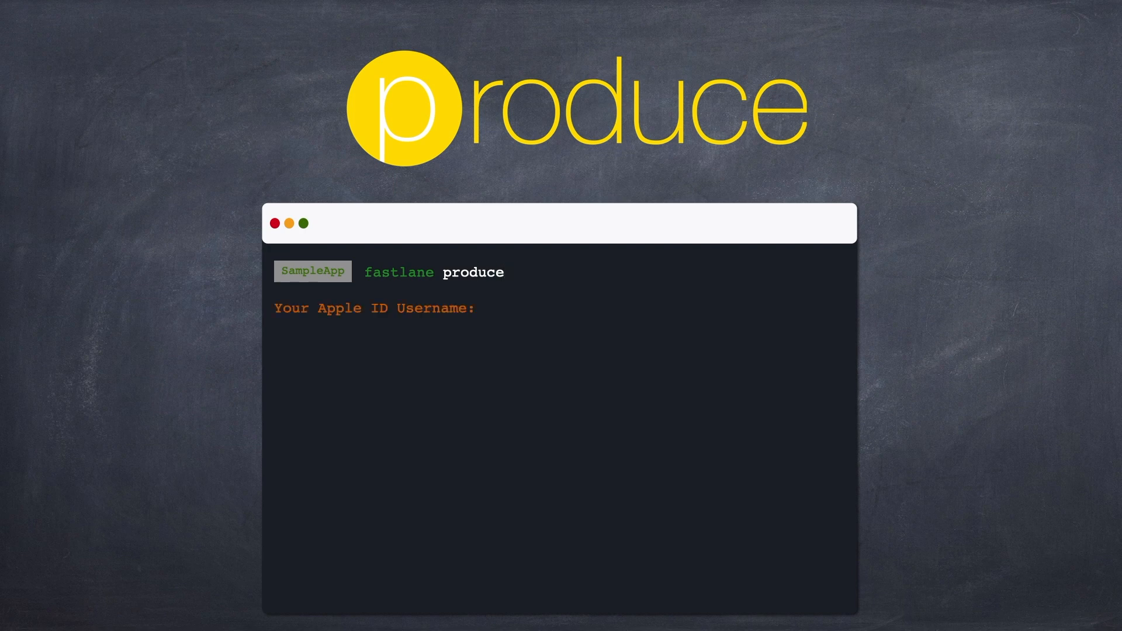
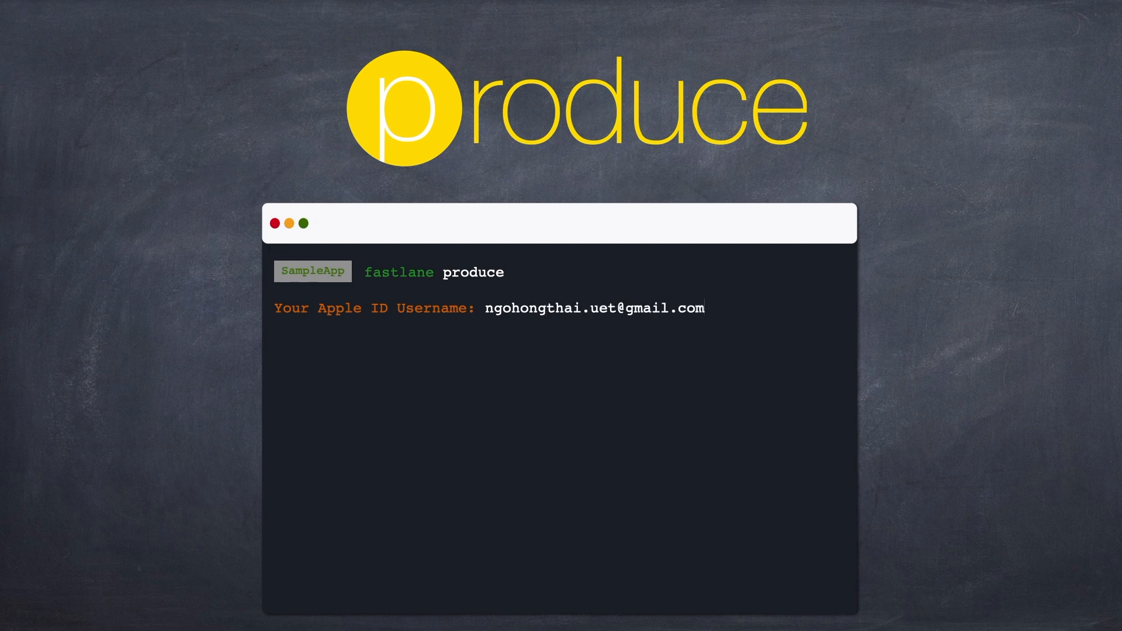
pyautogui.press('enter')
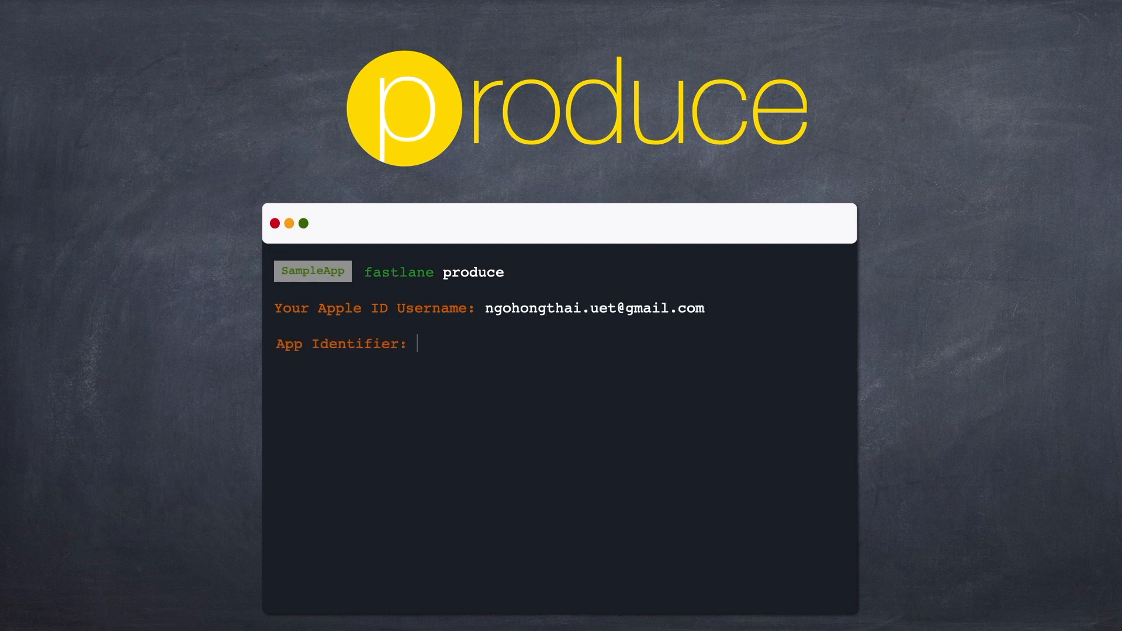
pyautogui.write('com.zorotstudio.ilane.sampleapp')
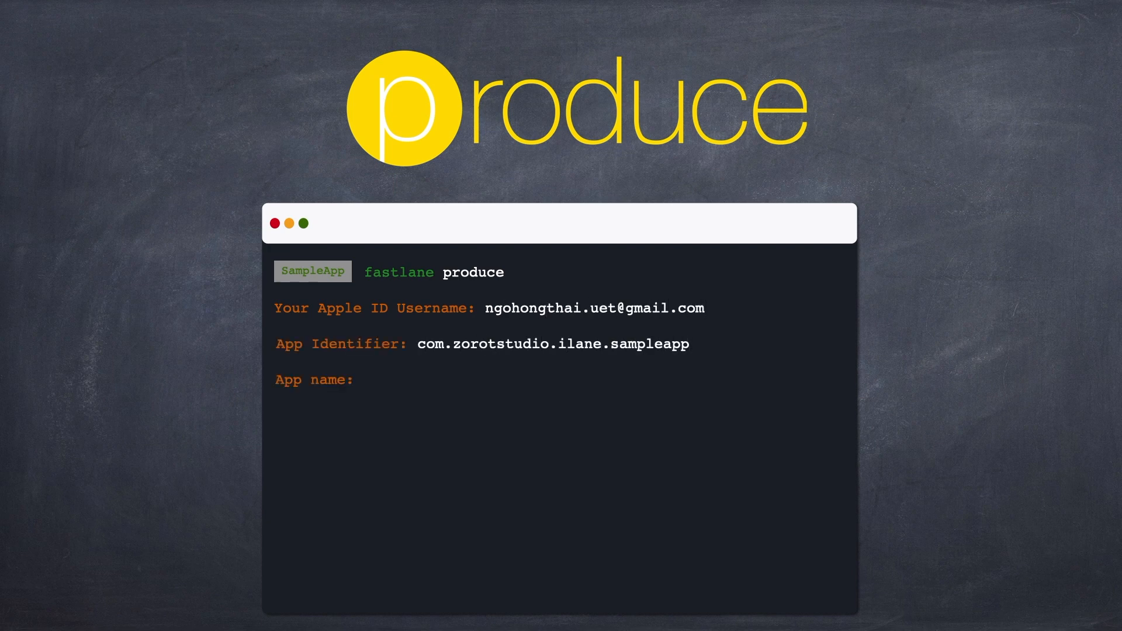
pyautogui.write('iLaneSampleApp",')
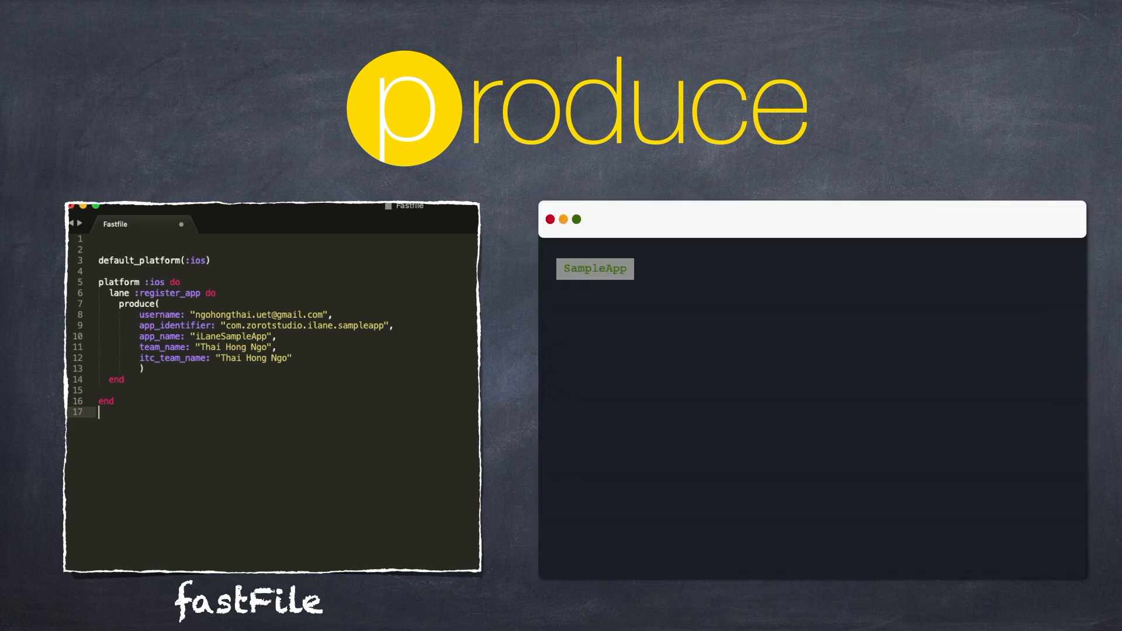
# Step: Begin the fastlane command in the SampleApp terminal beside the Fastfile's register_app lane
pyautogui.write('fastla')
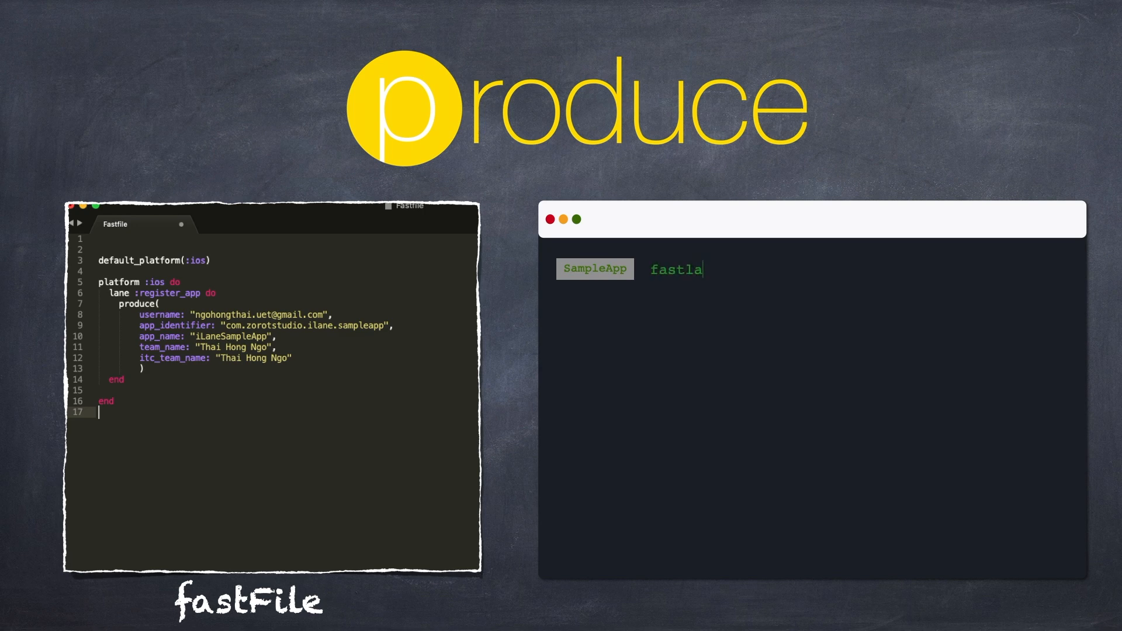